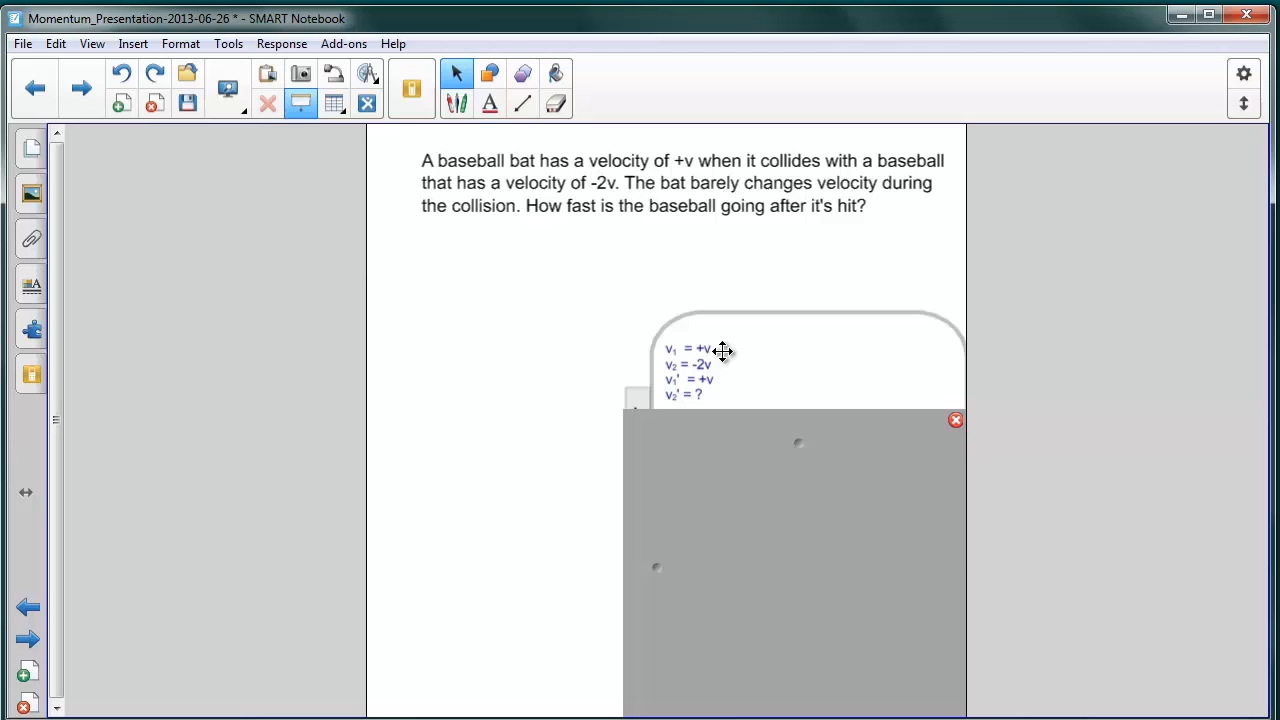
mouse_move(724, 348)
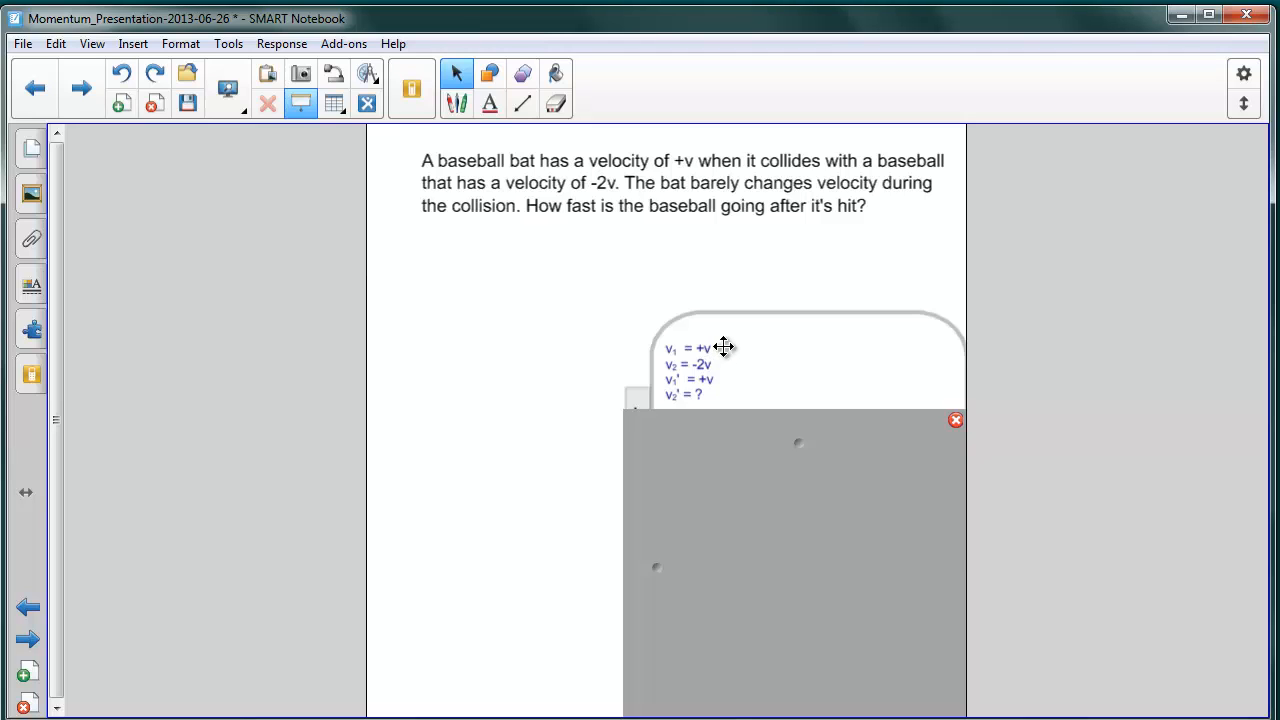
mouse_move(716, 380)
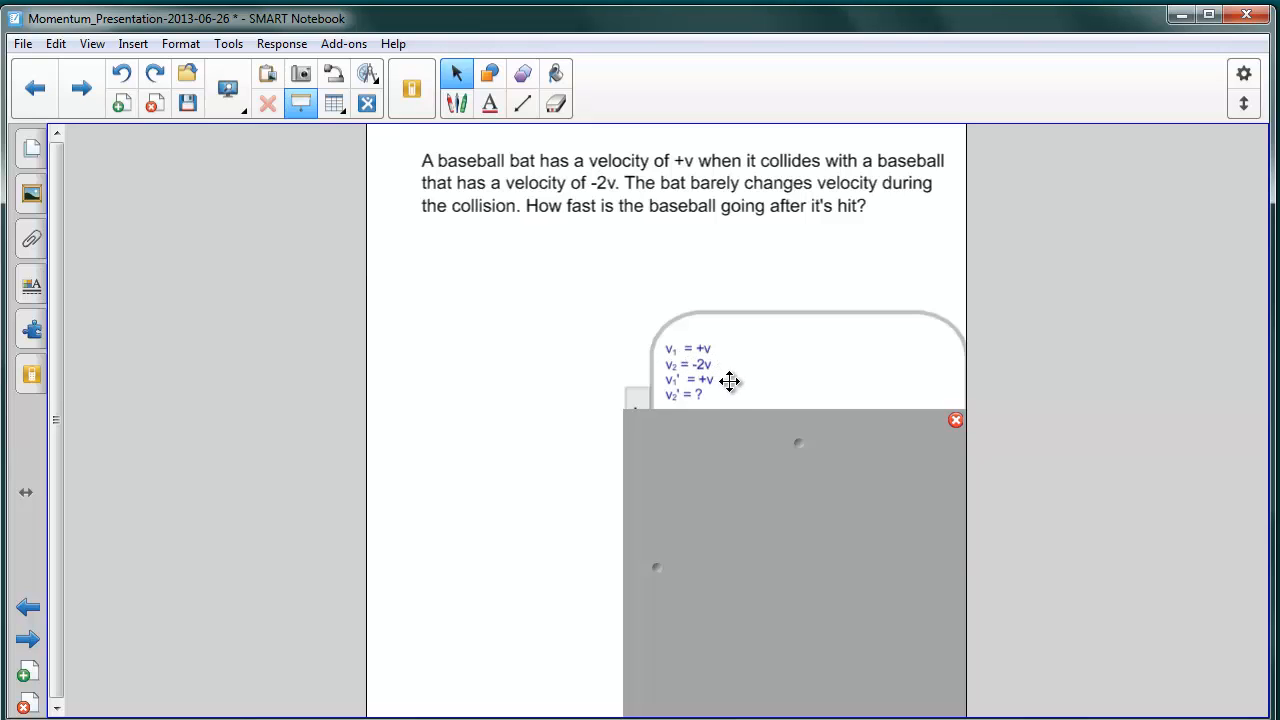
mouse_move(804, 436)
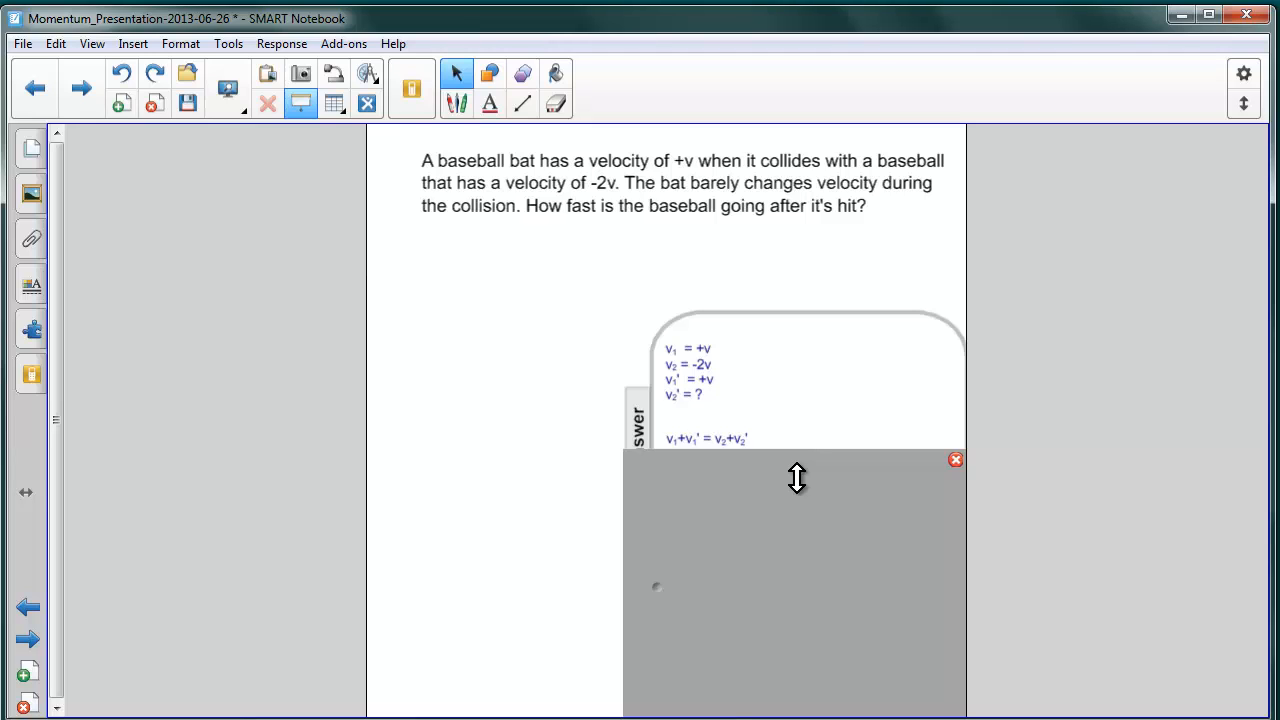
Lower the Screen Shade to uncover the rearranged line v2' = v1 + v1' - v2.
left_click_drag(796, 478, 792, 504)
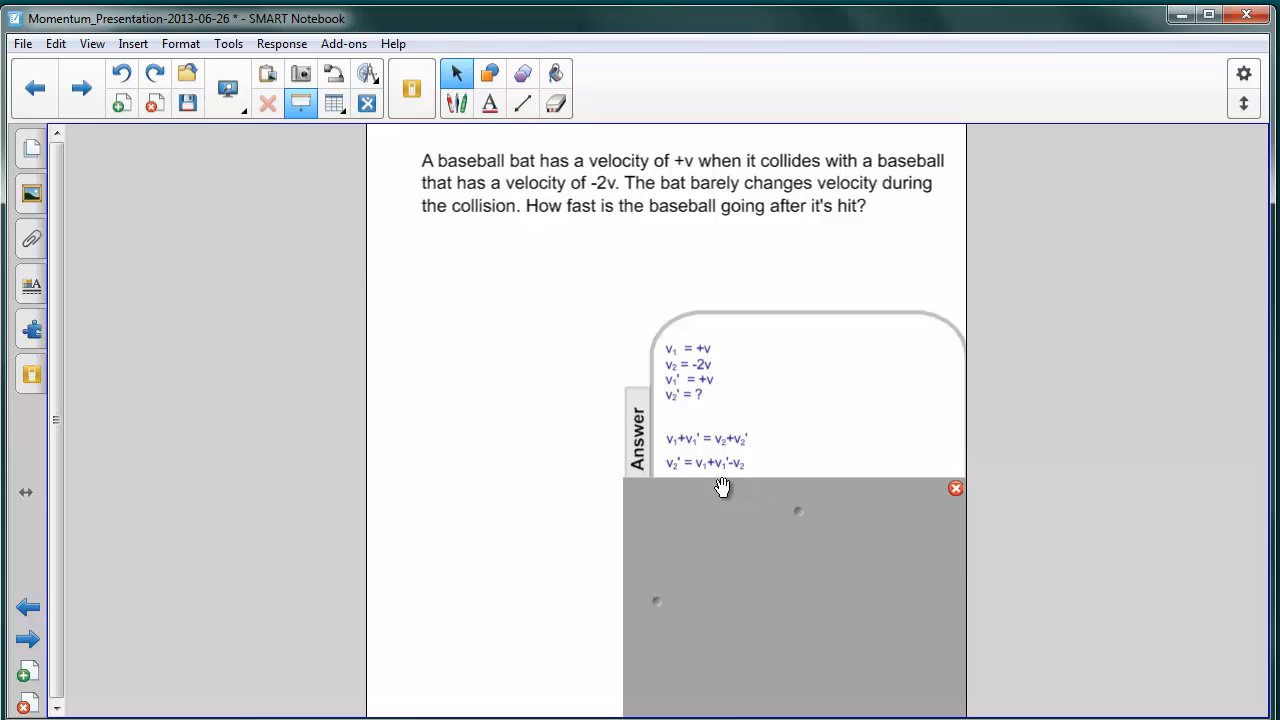
mouse_move(678, 470)
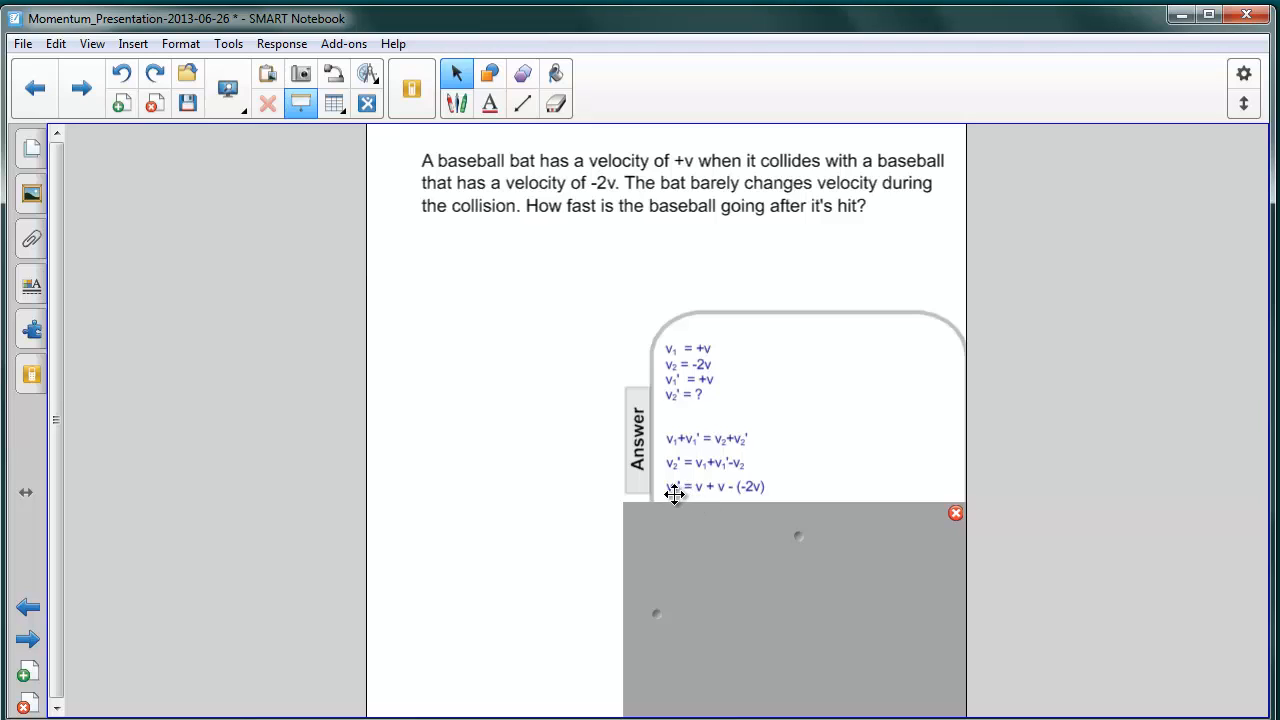
mouse_move(700, 472)
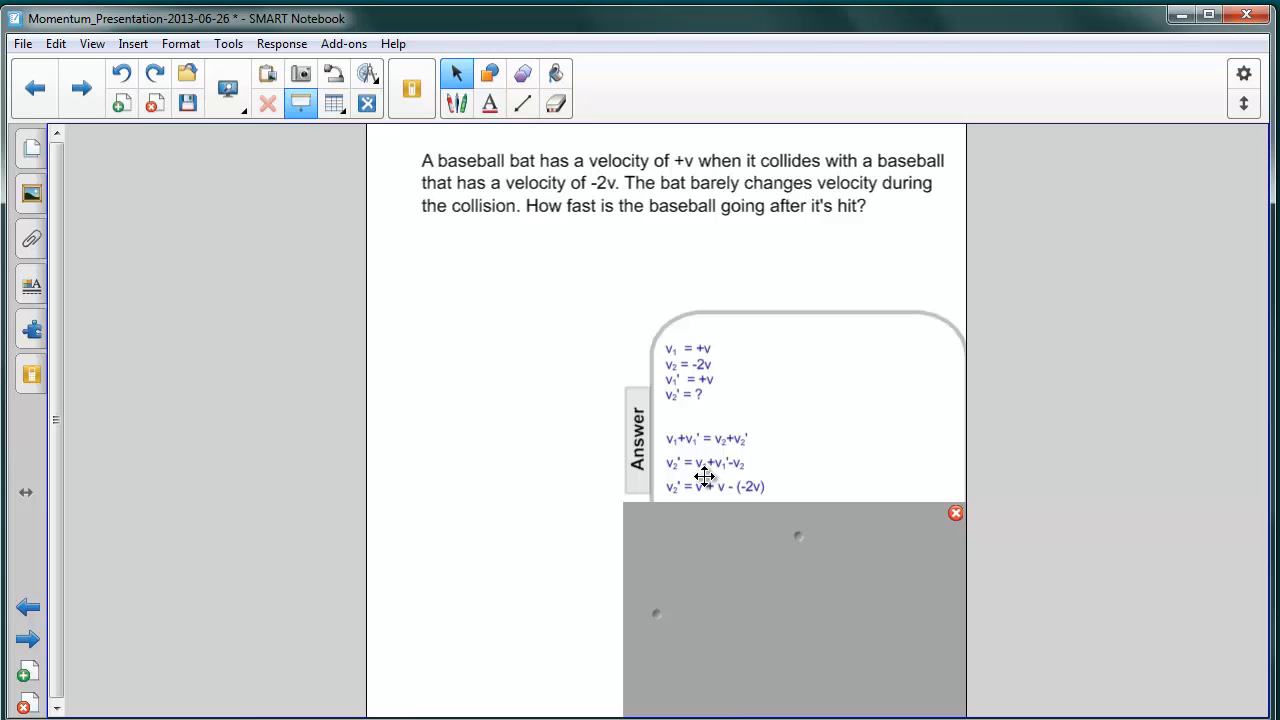
mouse_move(720, 500)
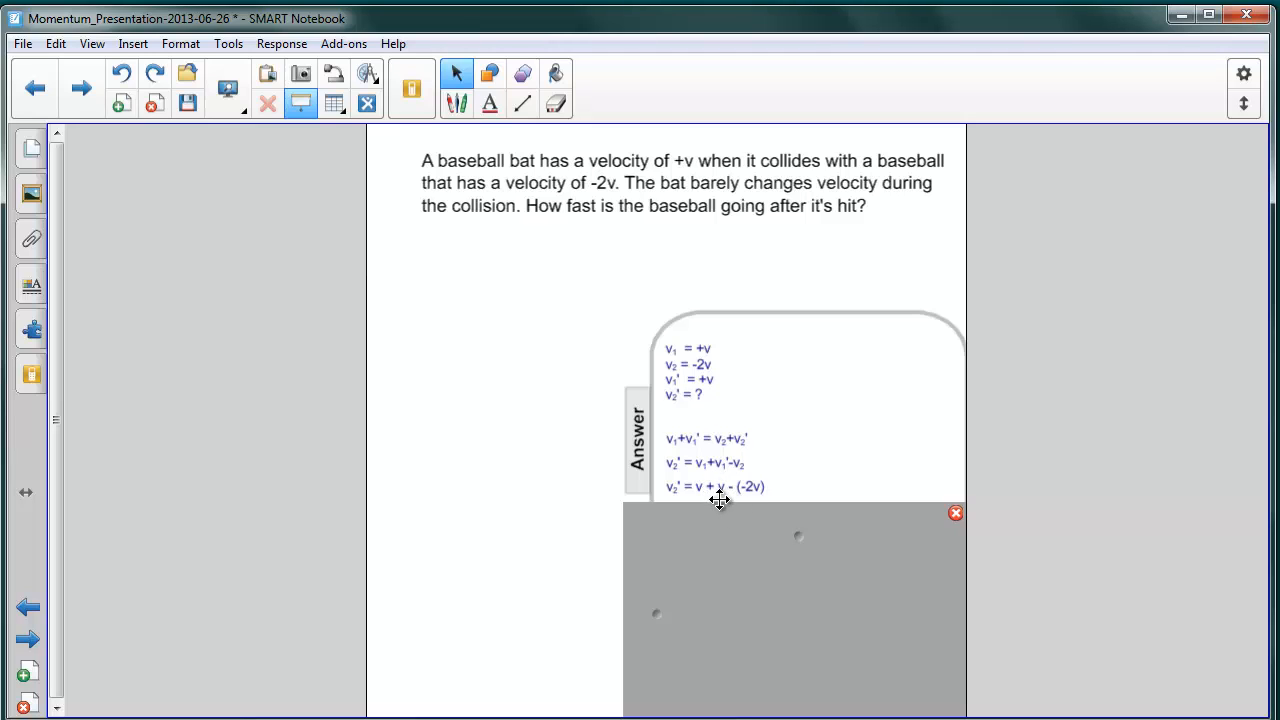
mouse_move(730, 500)
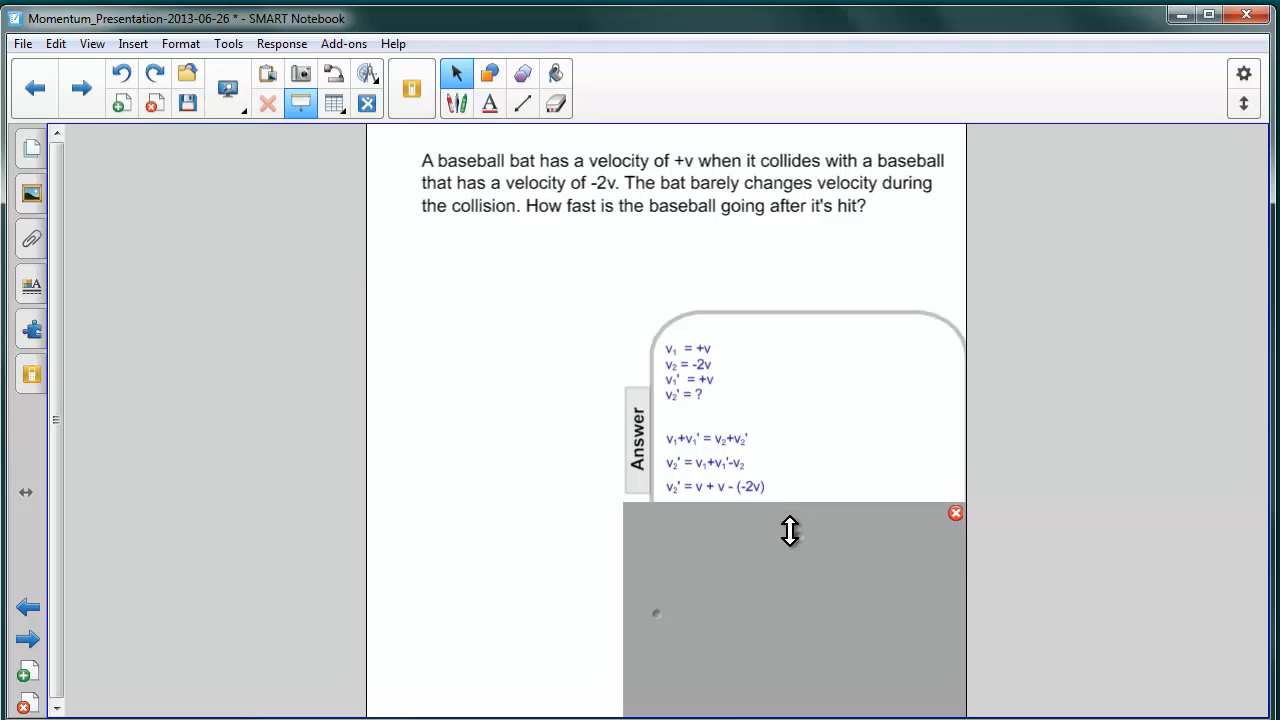
mouse_move(796, 540)
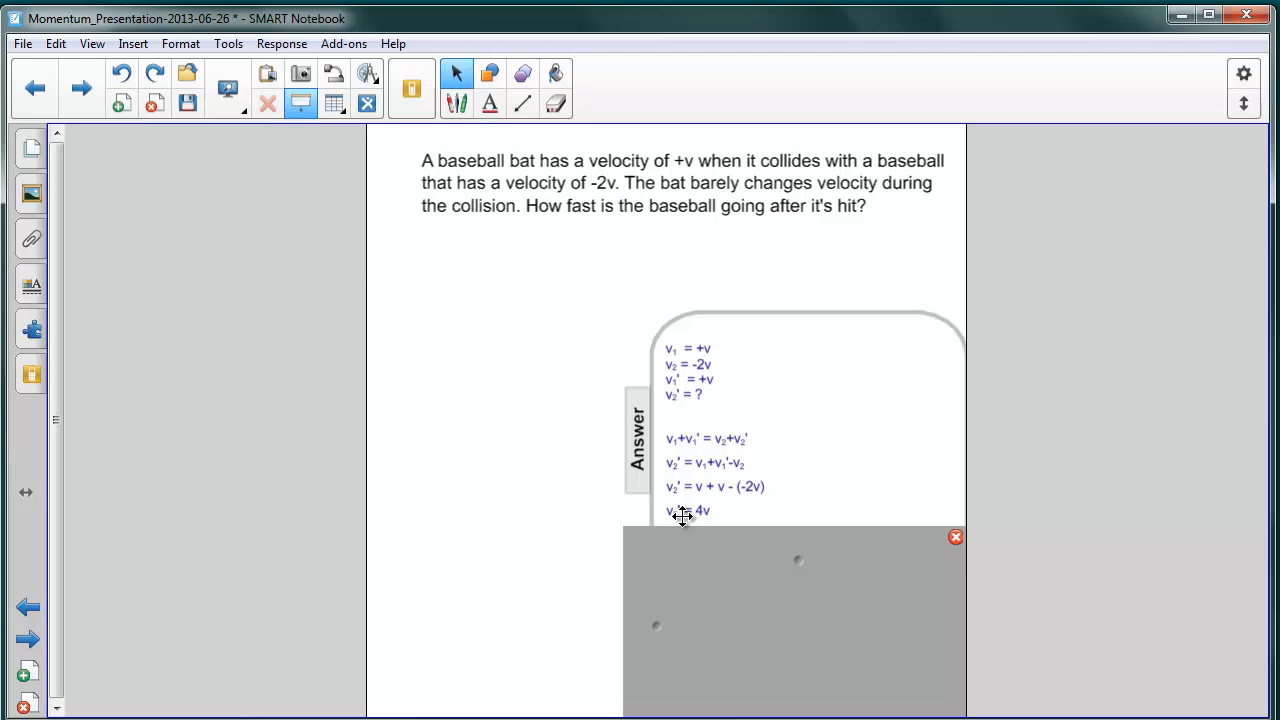
mouse_move(772, 564)
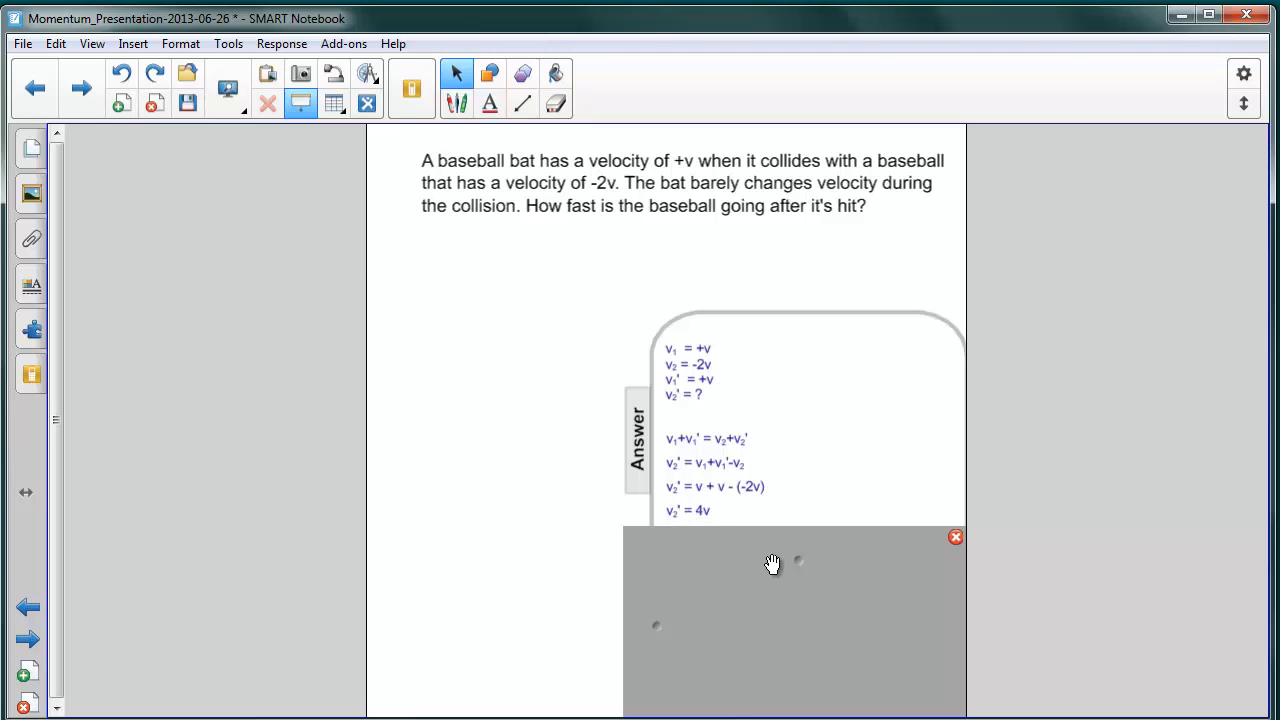
mouse_move(748, 540)
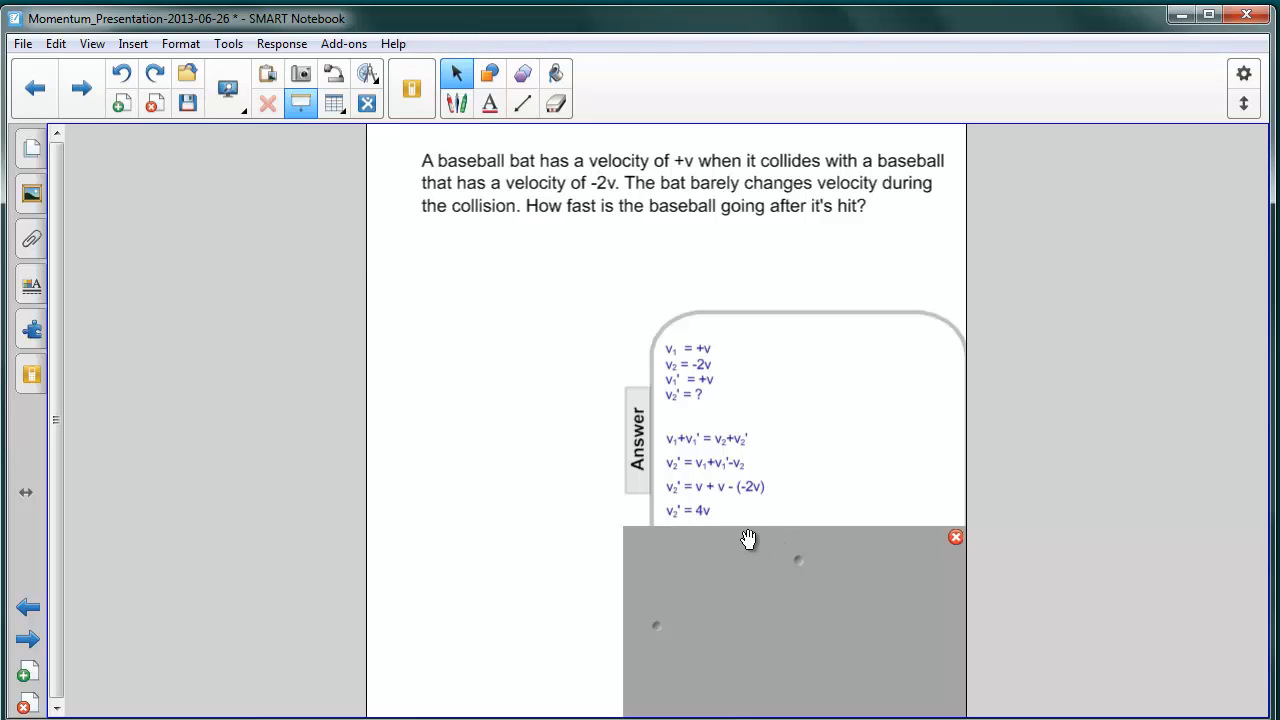
mouse_move(760, 518)
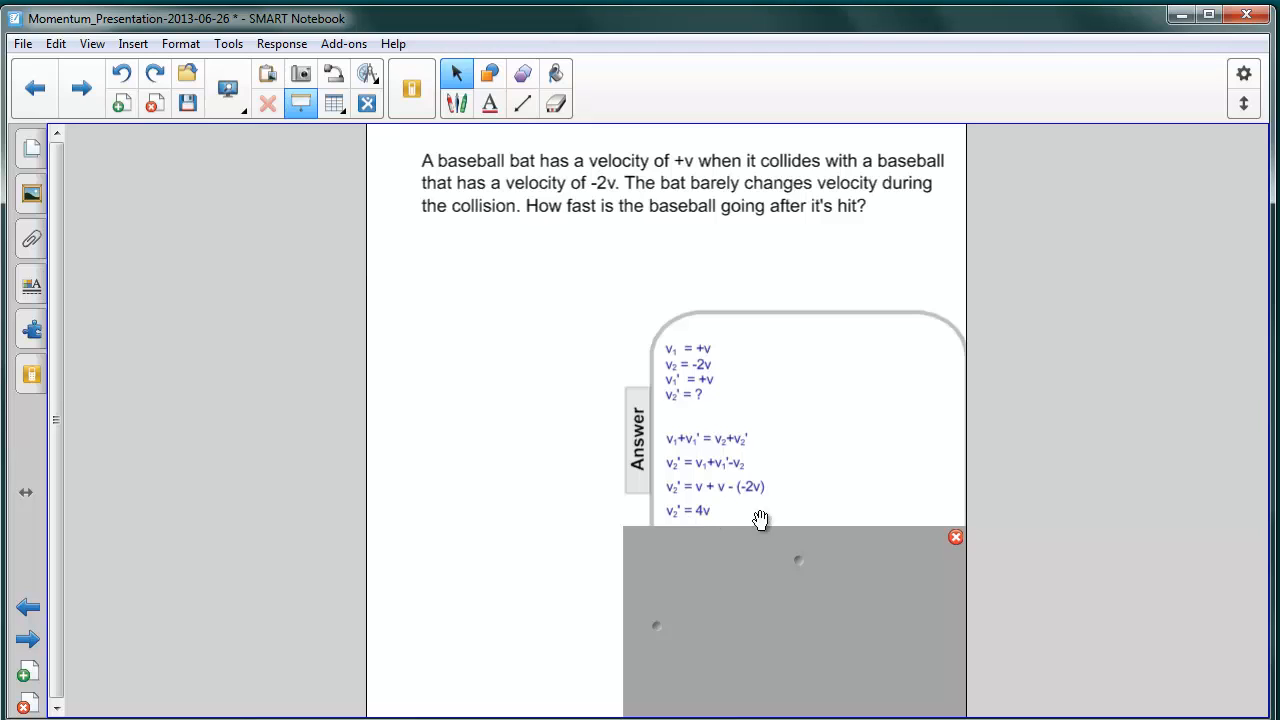